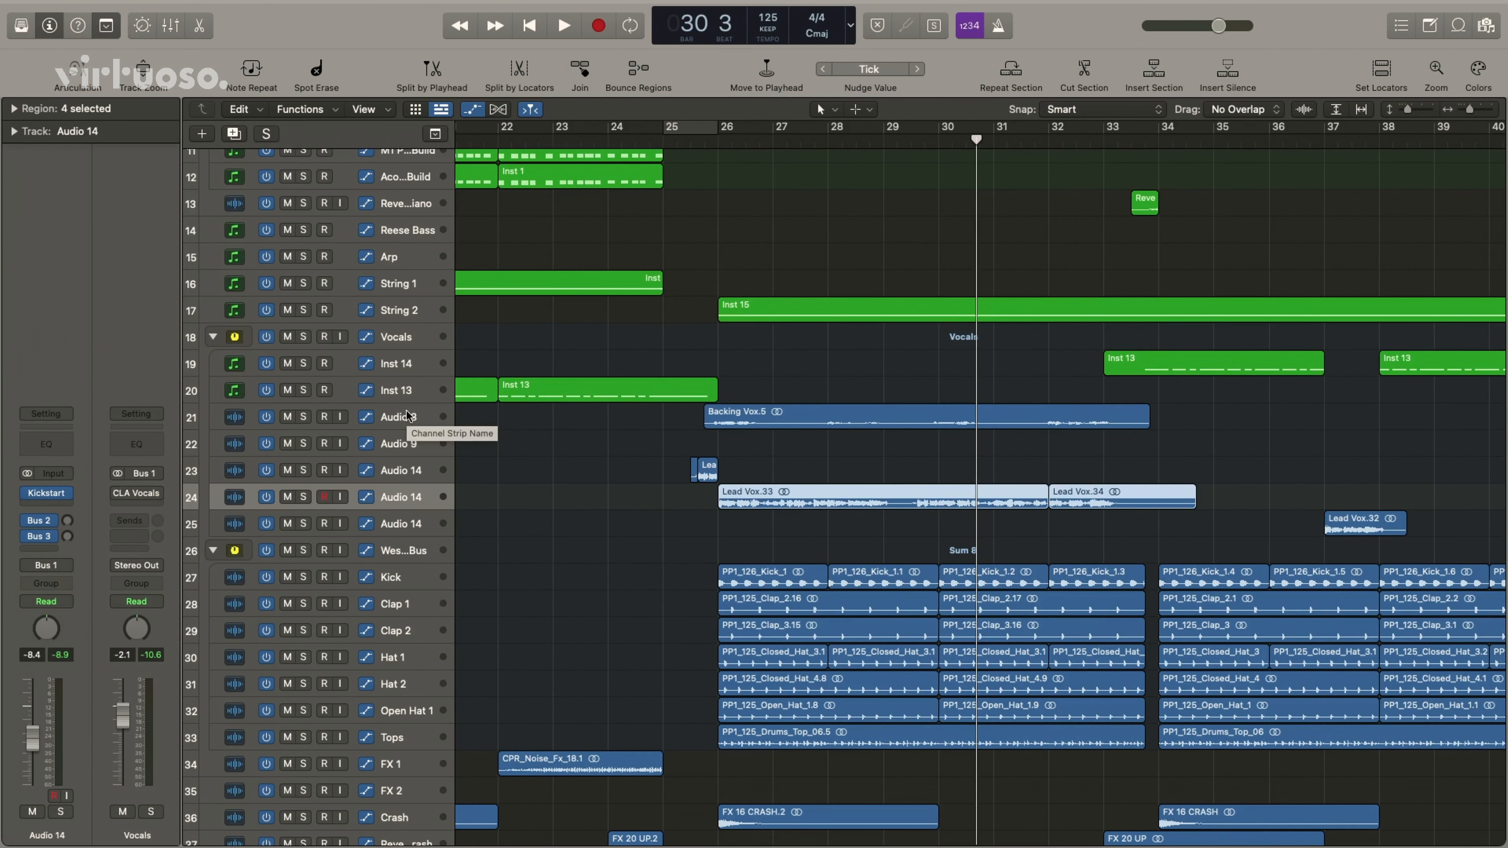
mouse_move(402, 459)
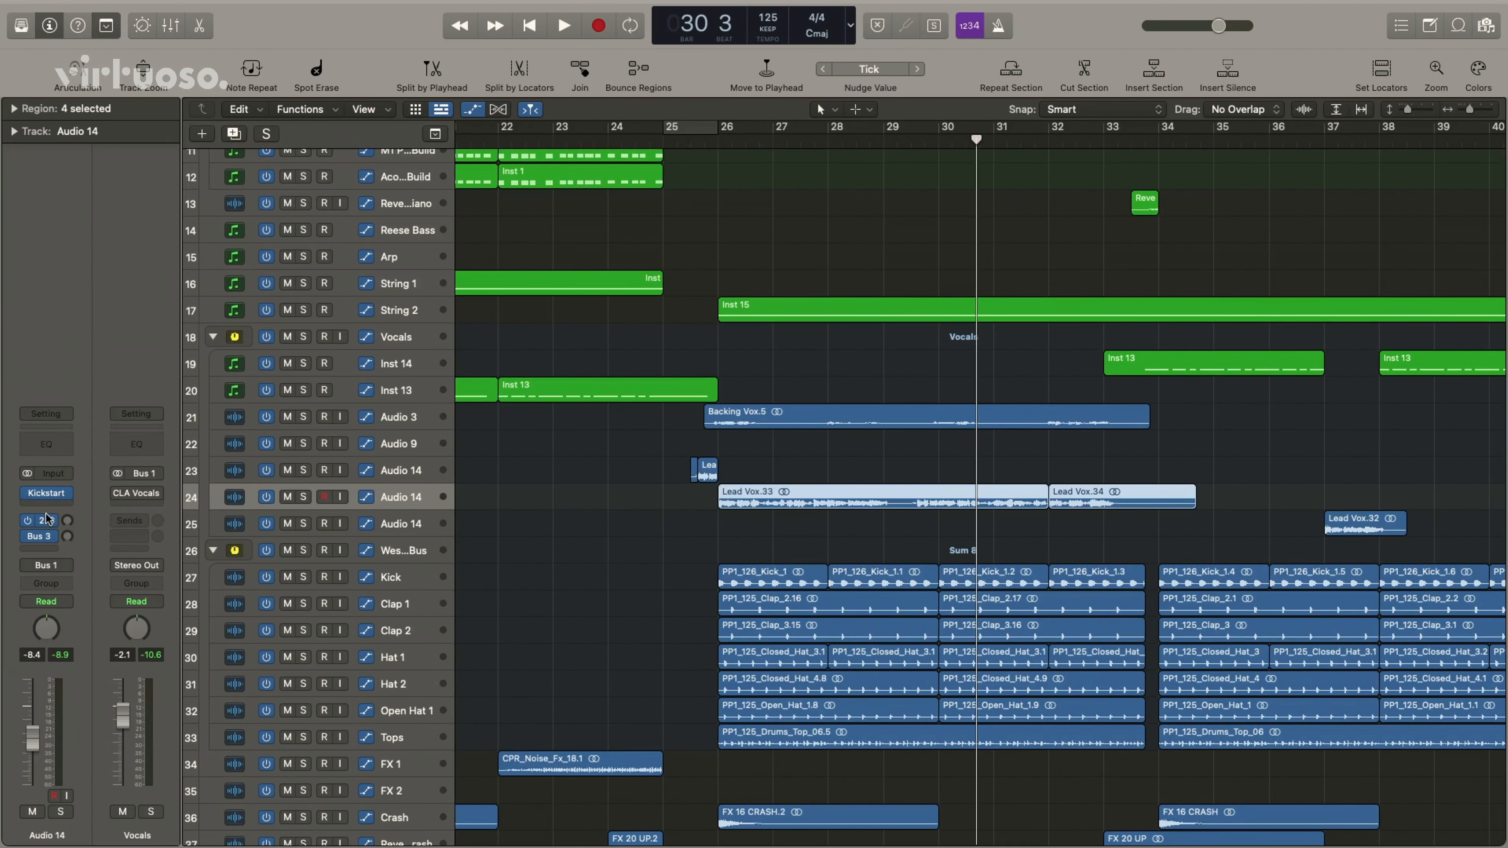
Open the Kickstart sidechain plugin from the Audio 14 lead vocal channel strip, showing 42% mix
click(46, 494)
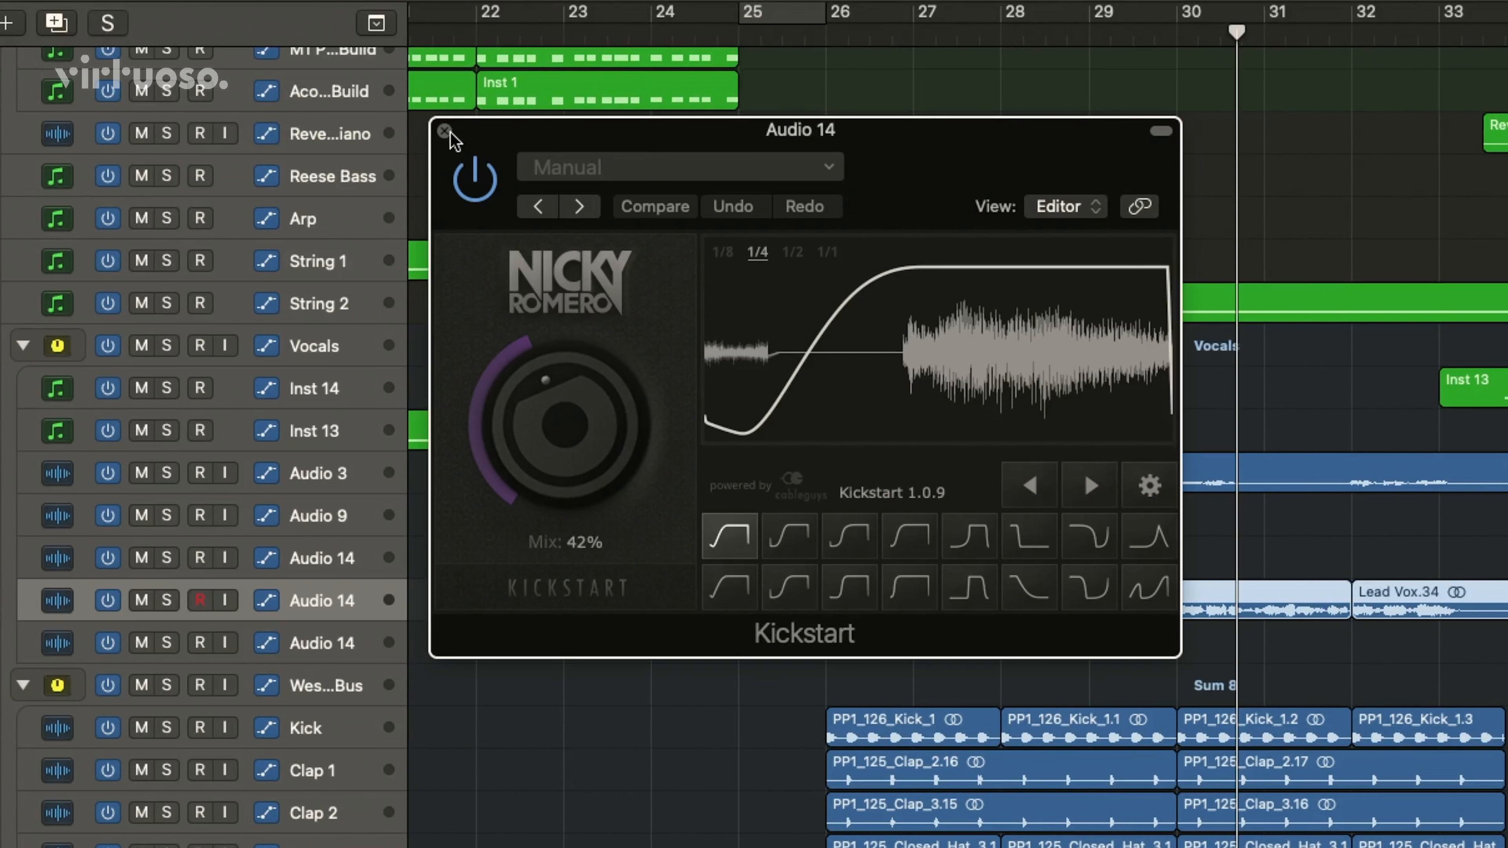
mouse_move(492, 294)
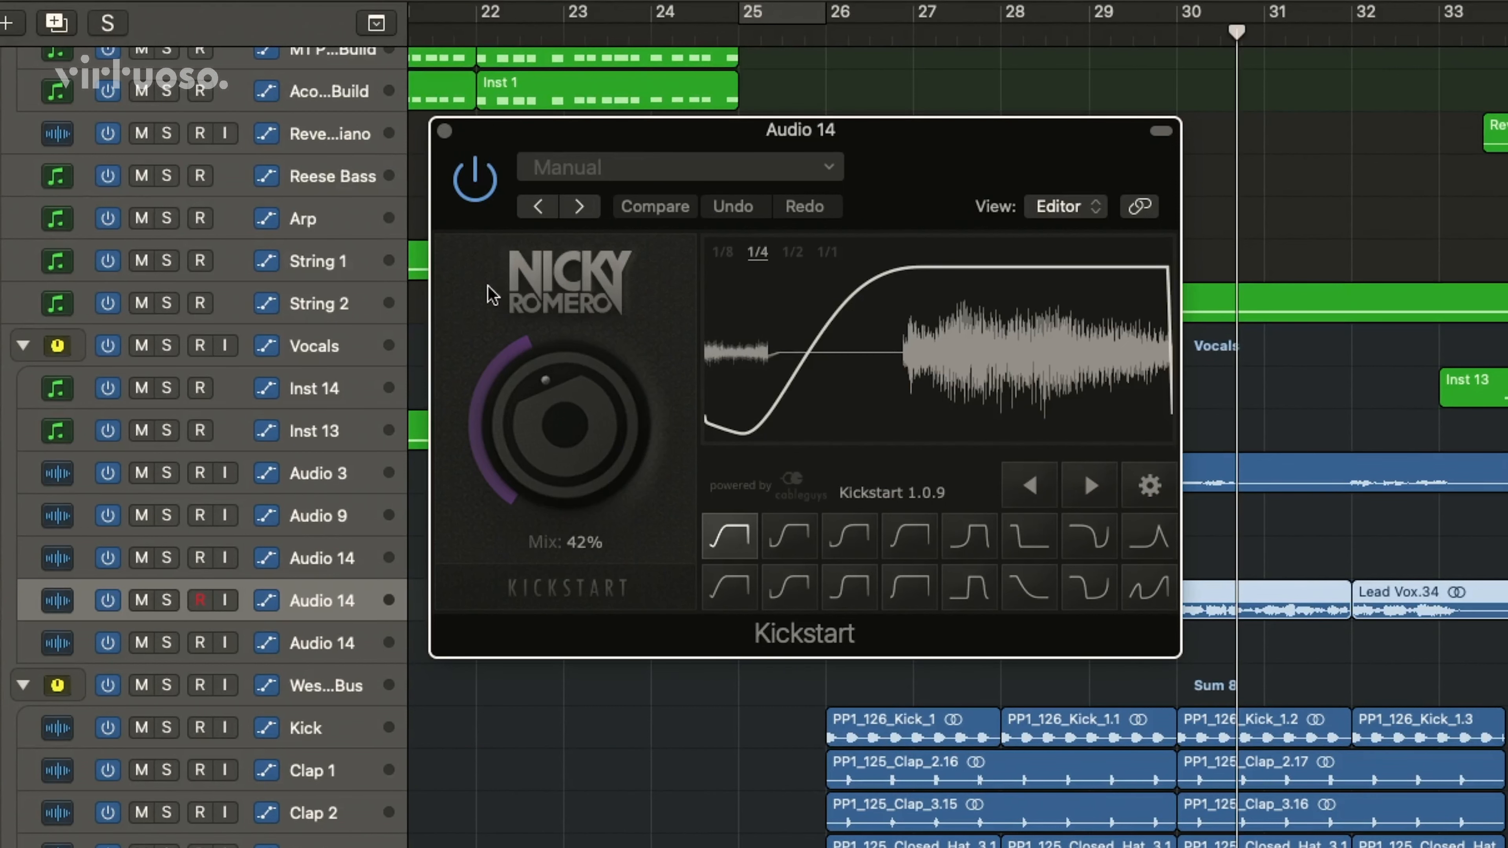